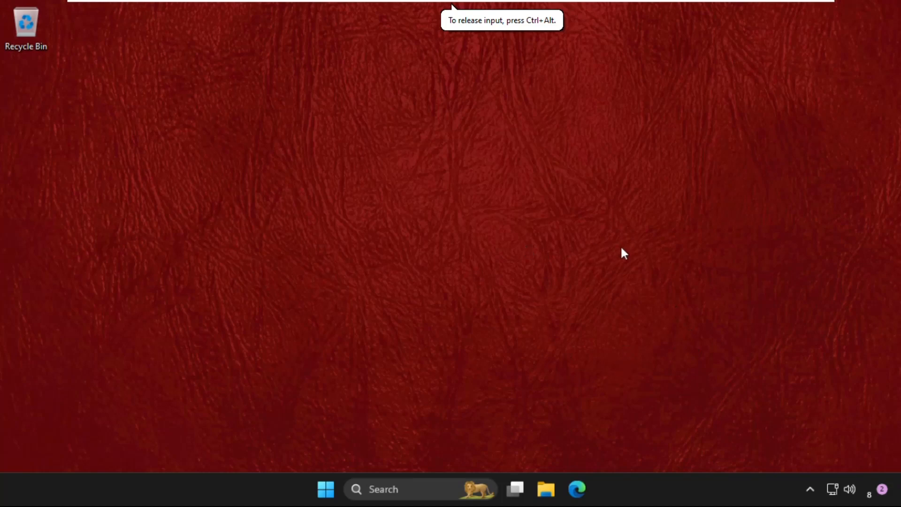
mouse_move(508, 231)
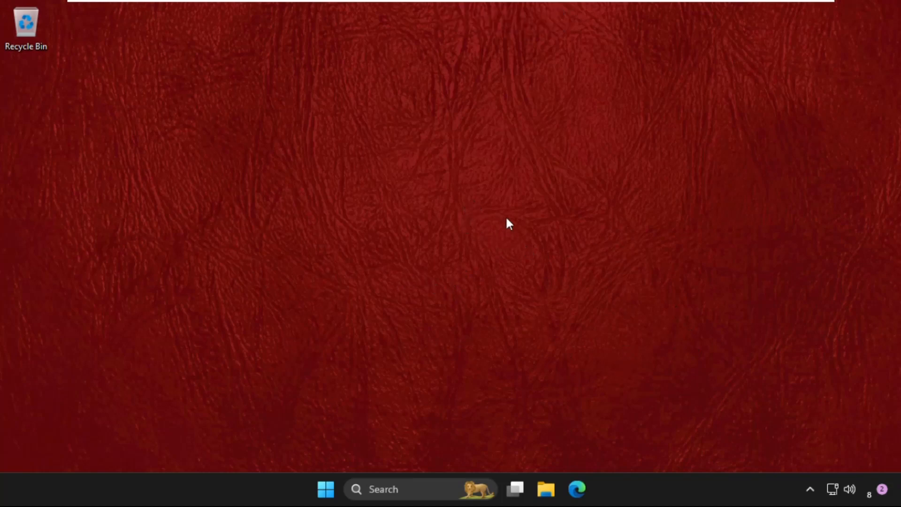
mouse_move(271, 203)
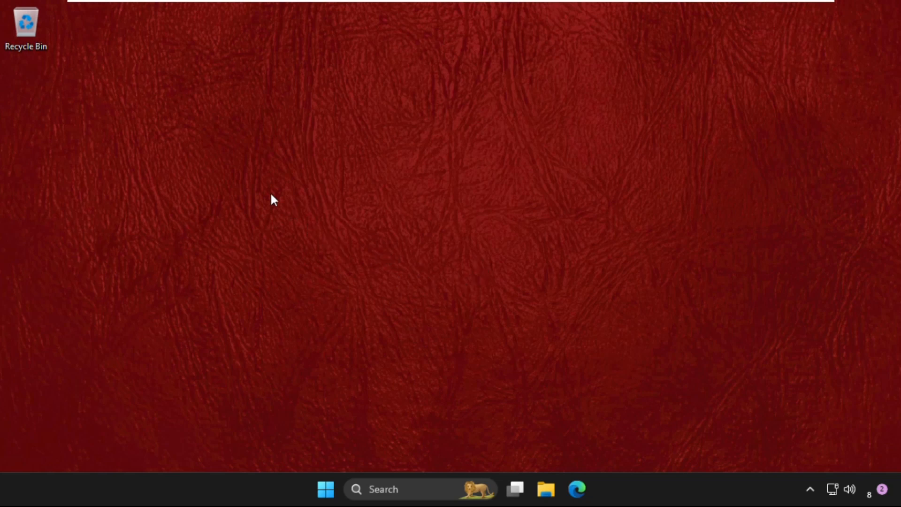
mouse_move(452, 287)
text(c)
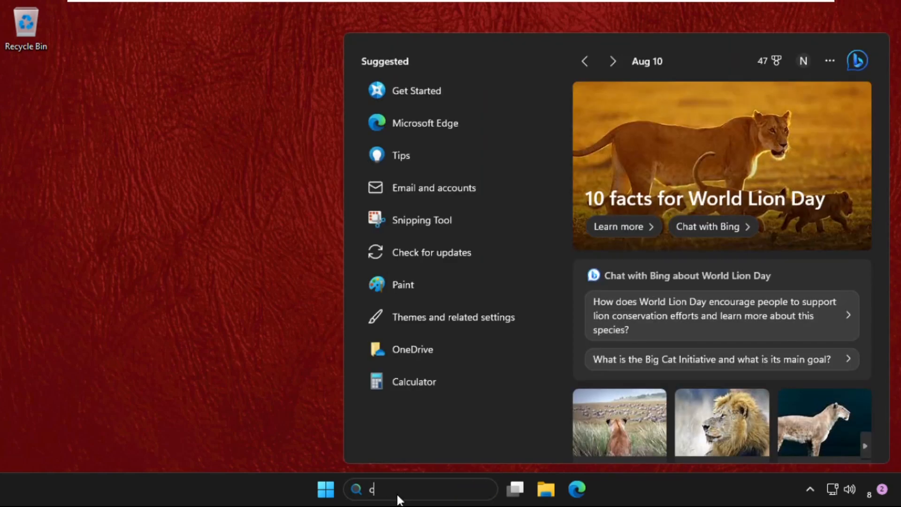
Search for 'control Panel' from the taskbar and launch Control Panel from the best match.
text(oo)
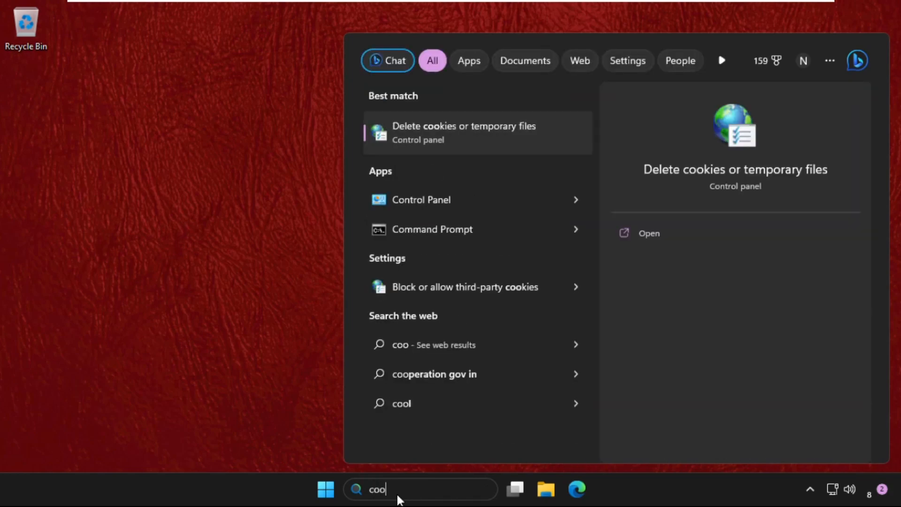
text(control Panel)
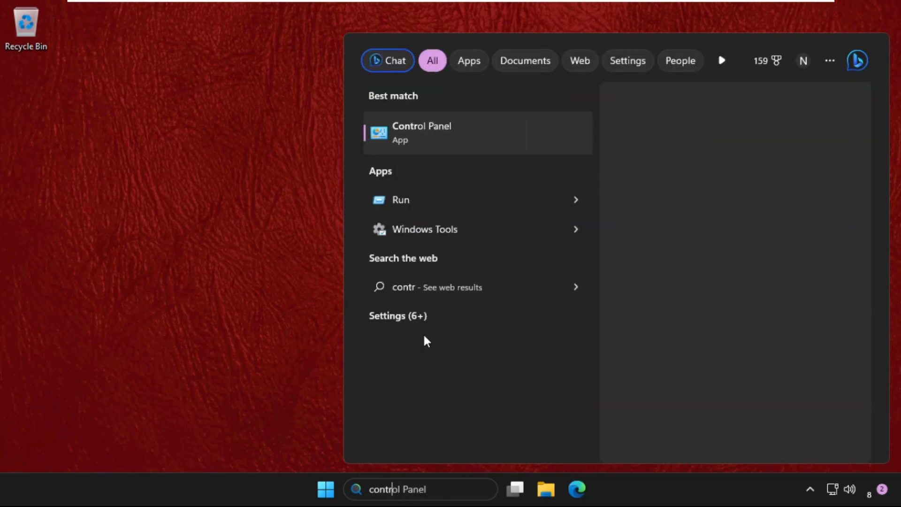
click(423, 132)
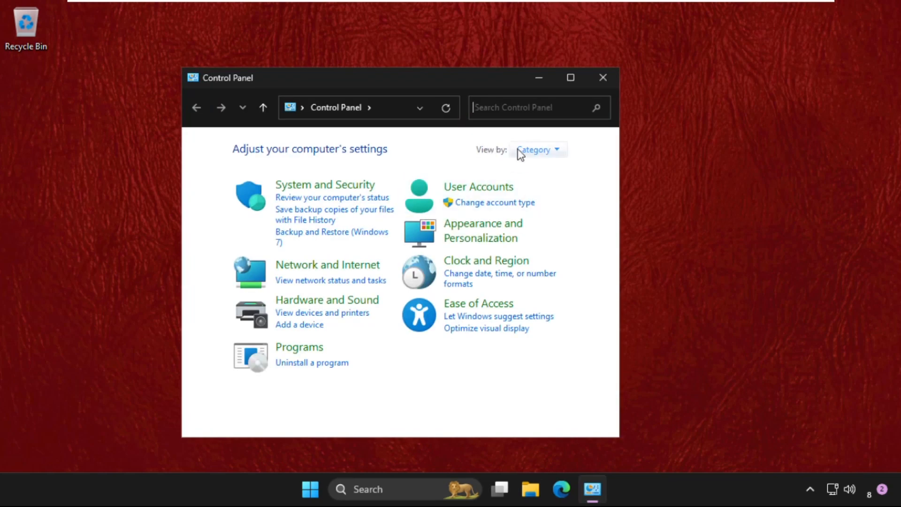
Switch Control Panel to Large icons and open the Sound item.
click(535, 149)
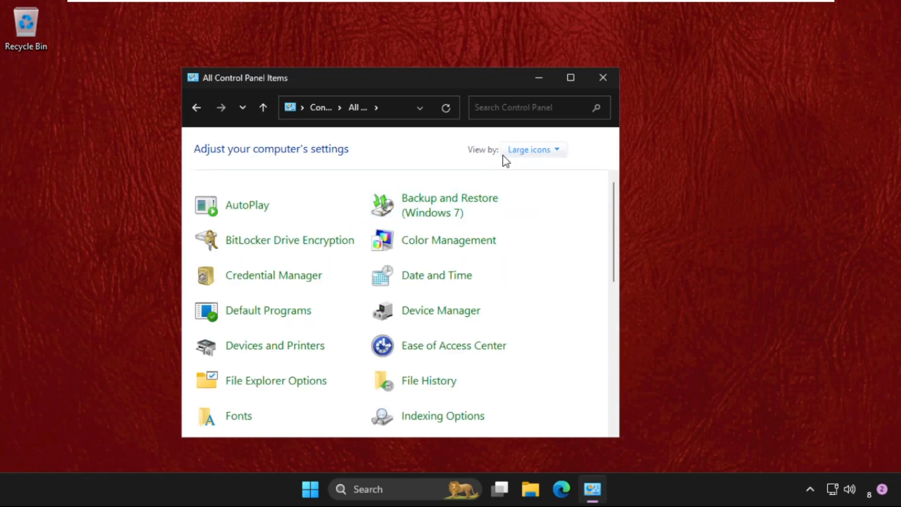
scroll(down, 3)
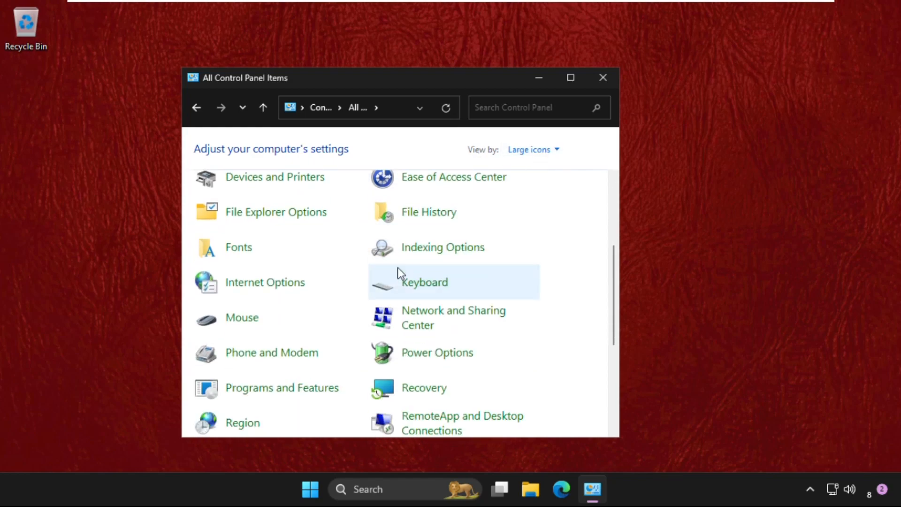
scroll(down, 3)
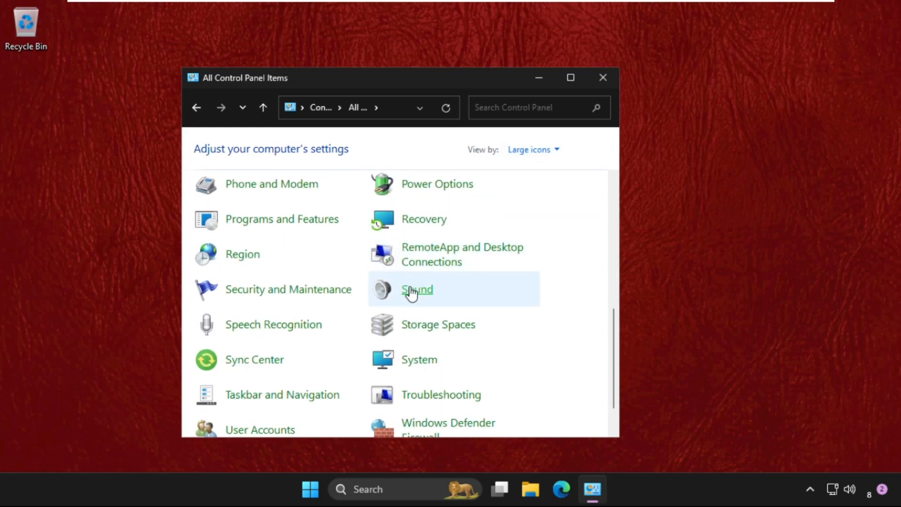
click(417, 289)
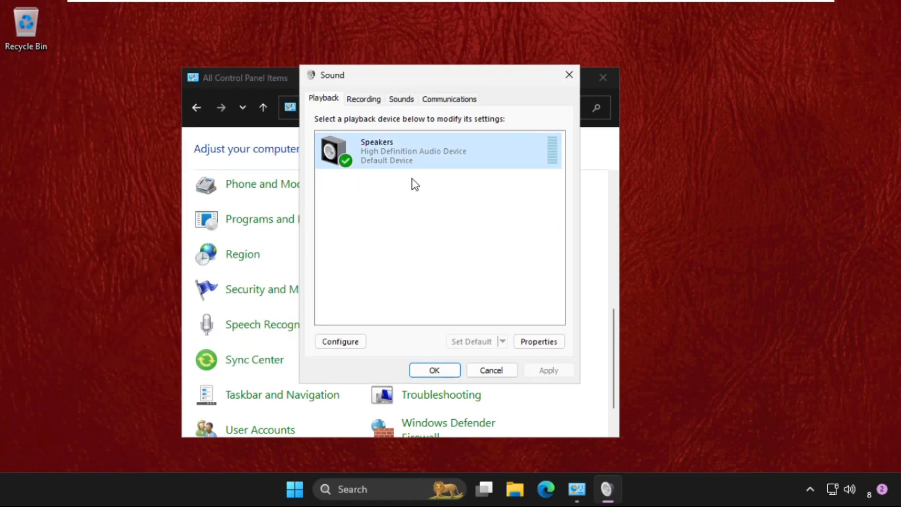
mouse_move(417, 184)
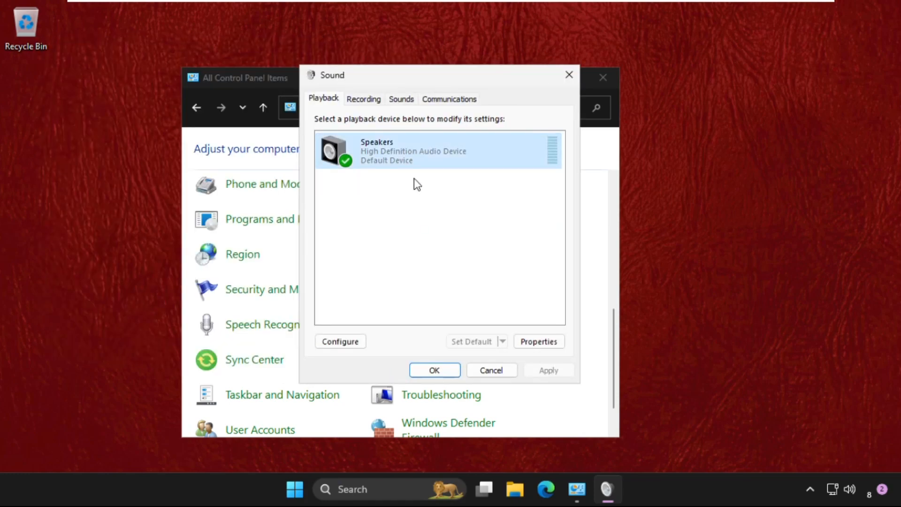
mouse_move(393, 149)
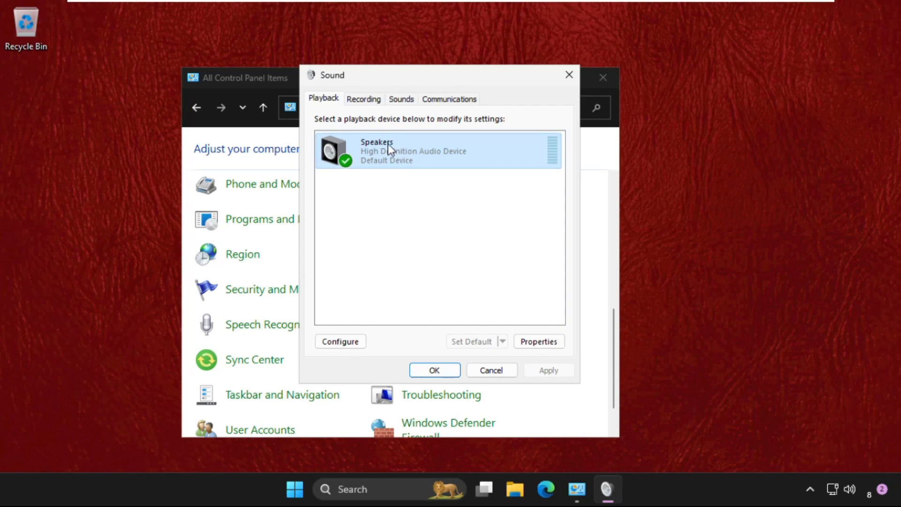
Disable the Speakers playback device from its shortcut menu, then enable it again.
right_click(390, 150)
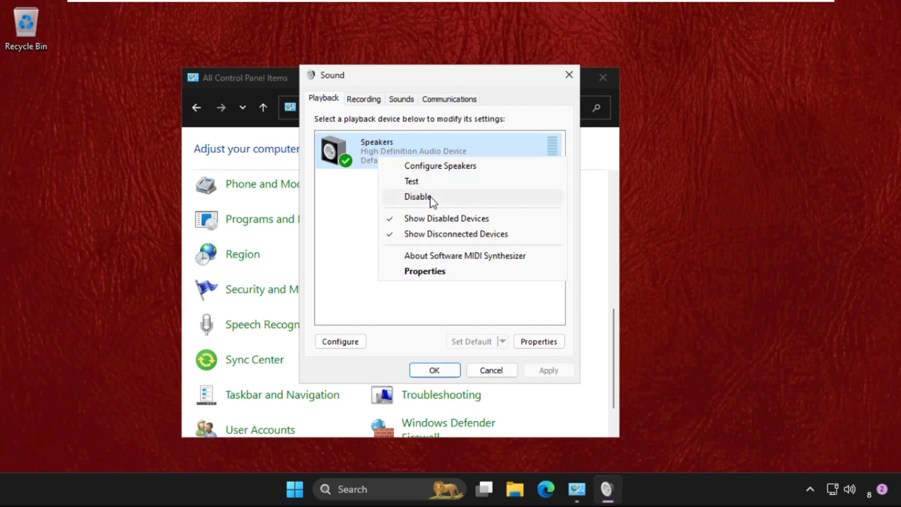
click(418, 197)
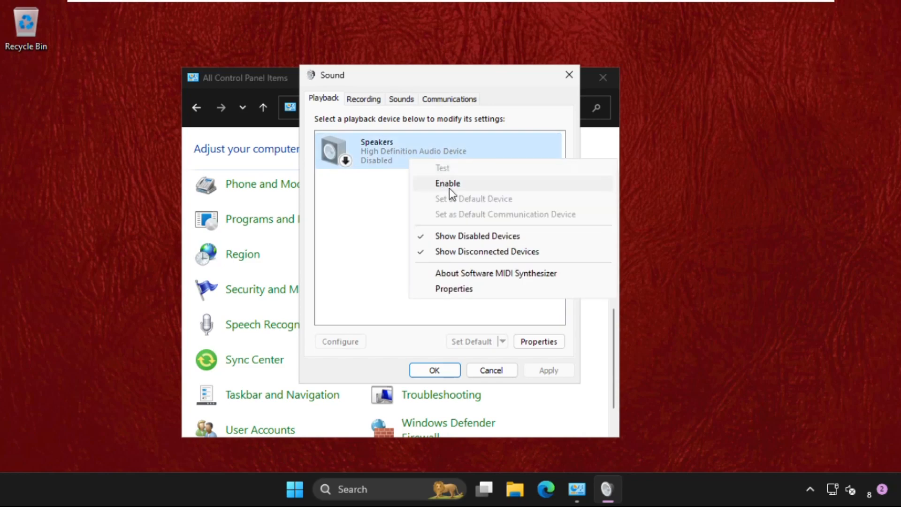
click(448, 184)
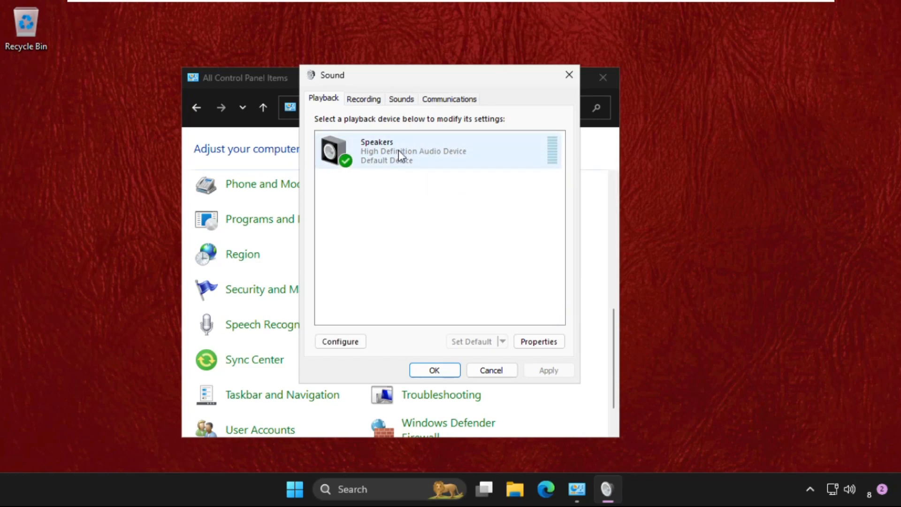
click(365, 98)
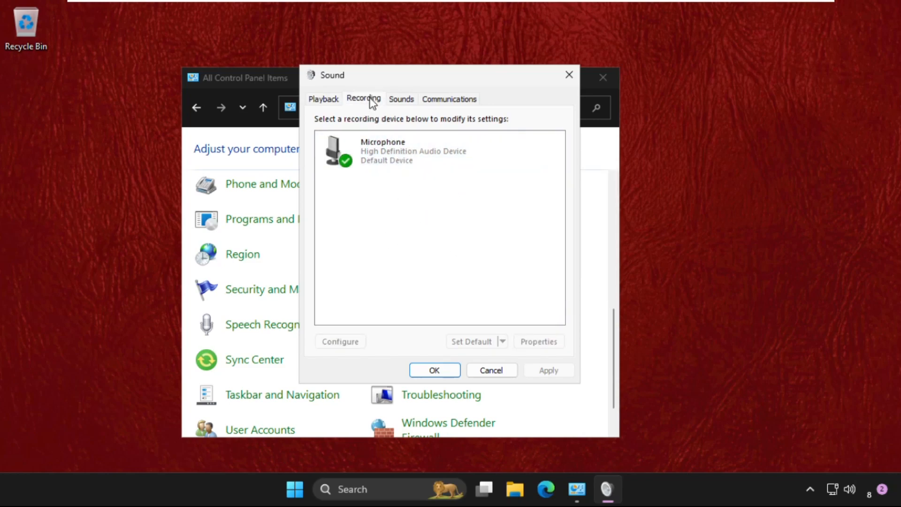
right_click(408, 149)
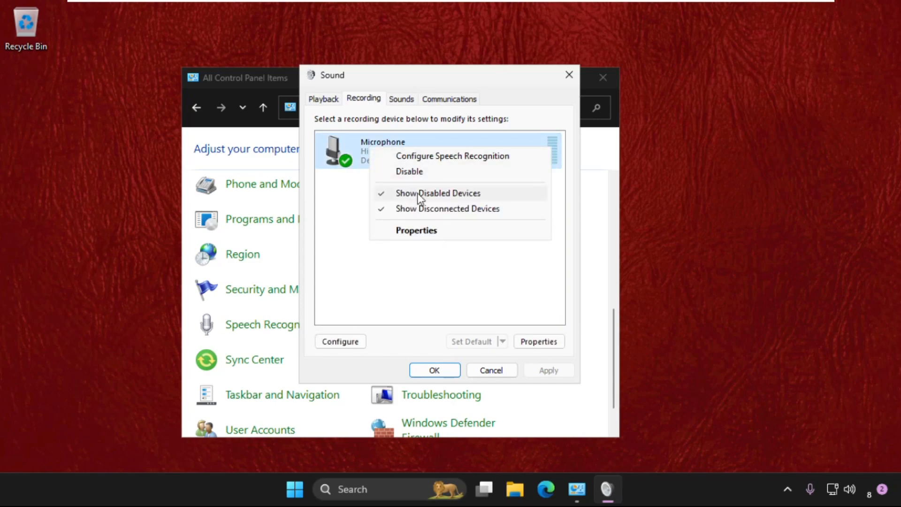
click(410, 170)
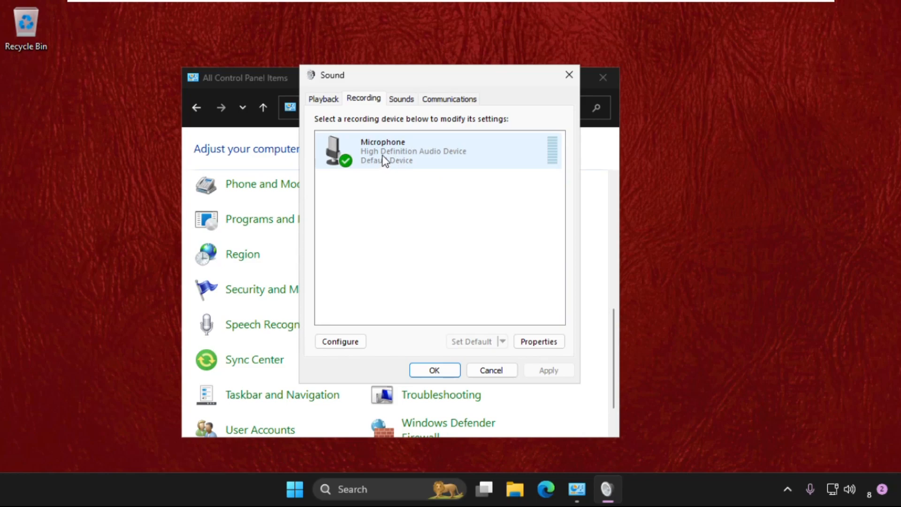
click(323, 99)
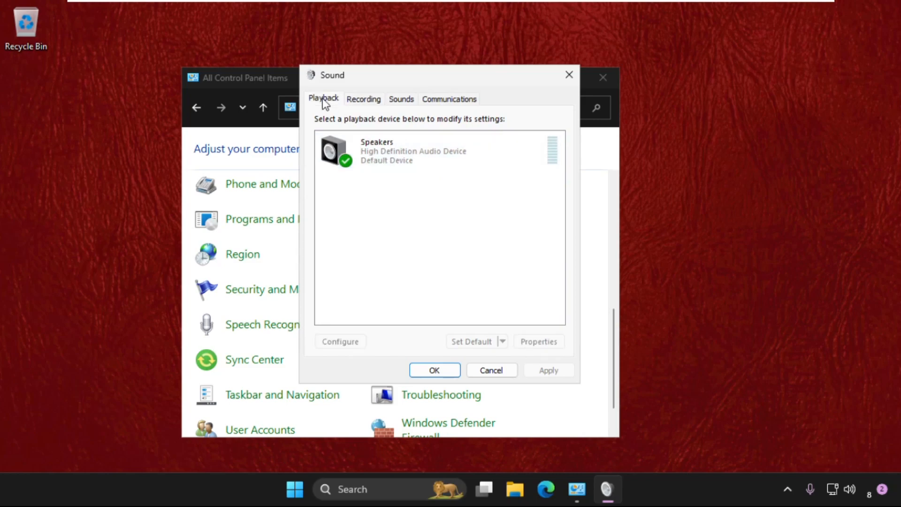
View and close the Speakers properties, then show the Recording devices list.
click(538, 342)
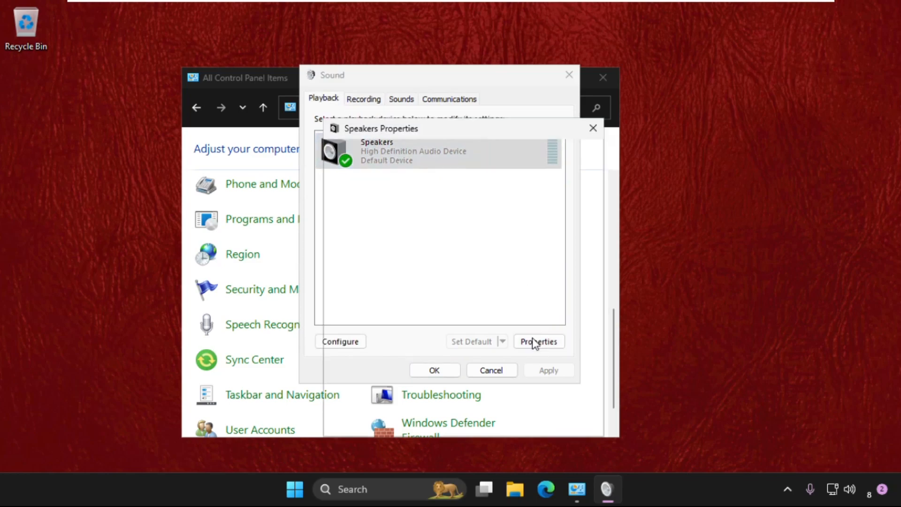
click(539, 342)
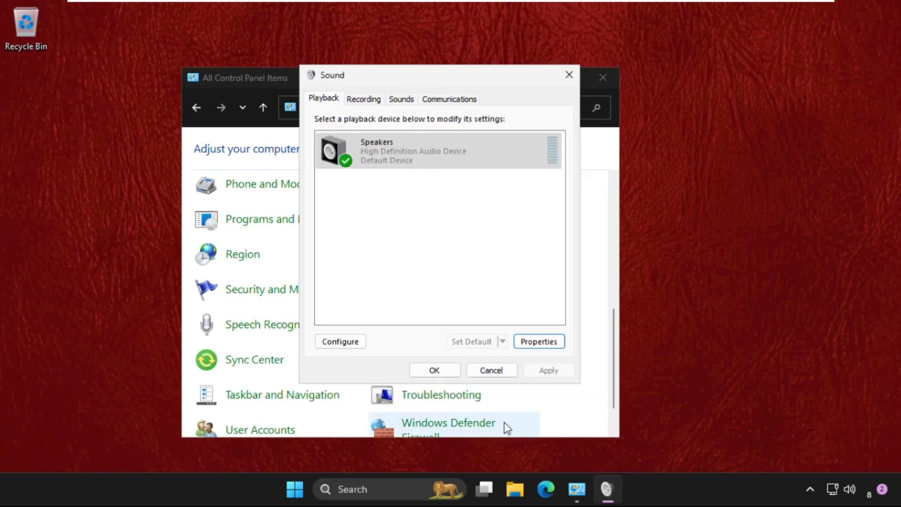
click(364, 98)
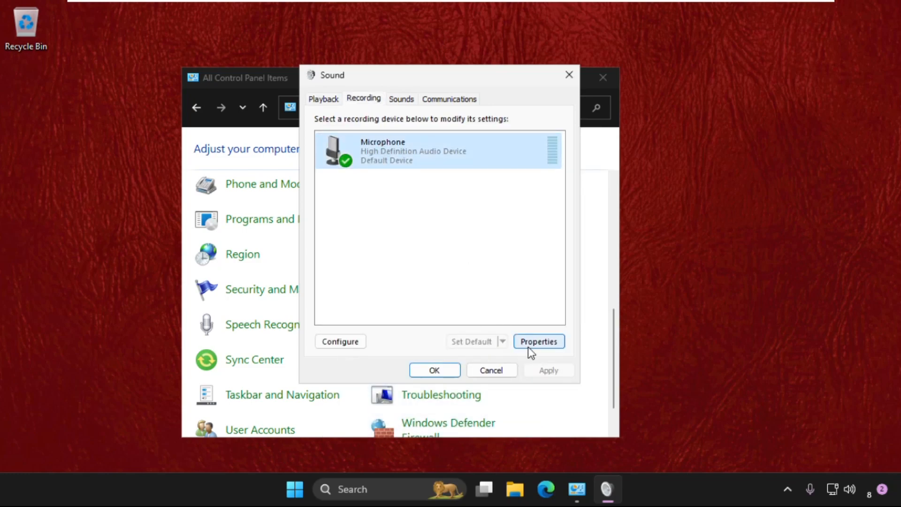
In Microphone properties, move the level to 62 and back to 100, and review the Listen options.
click(539, 341)
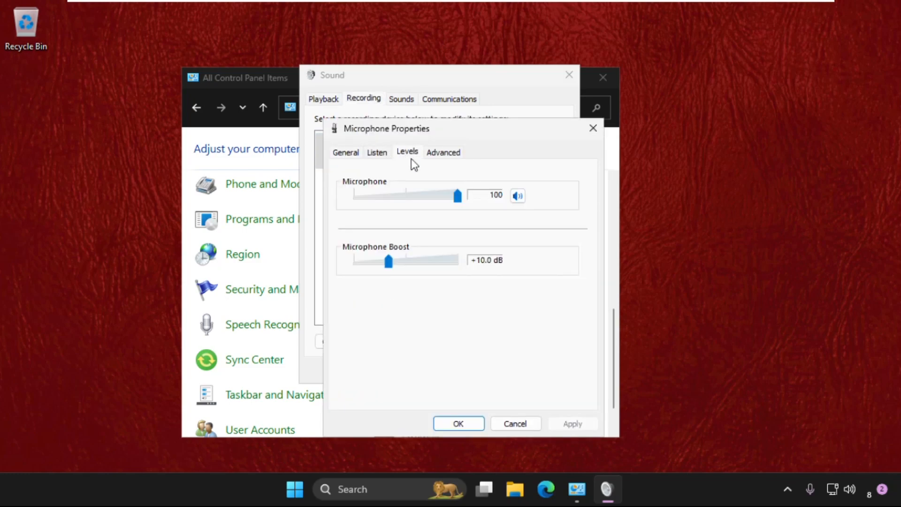
drag(458, 196, 416, 195)
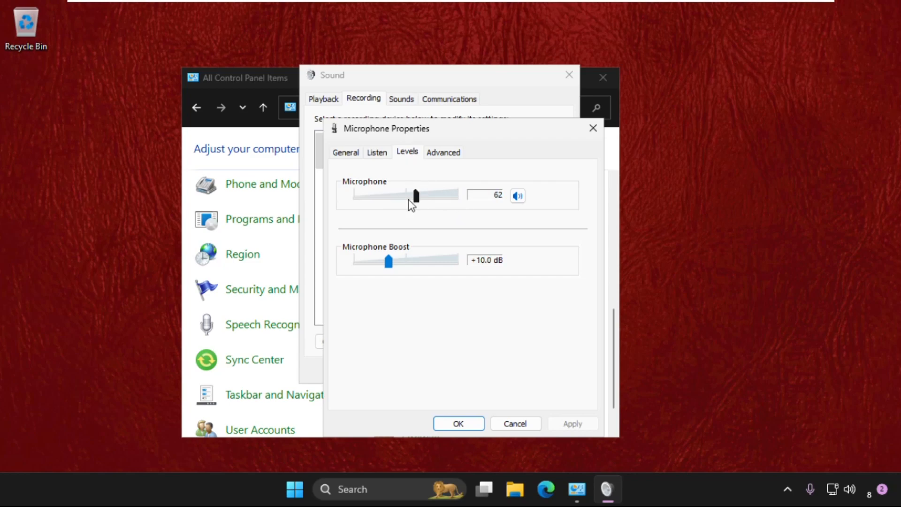
drag(416, 196, 457, 195)
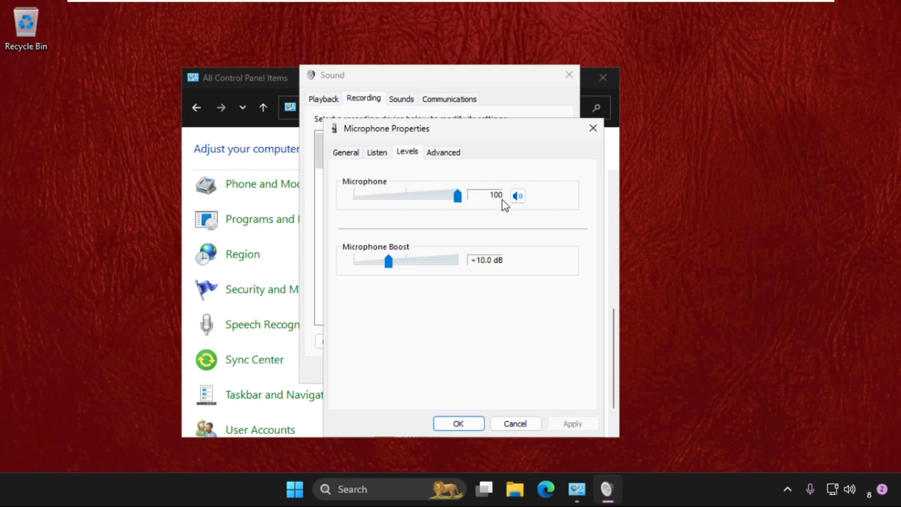
mouse_move(593, 136)
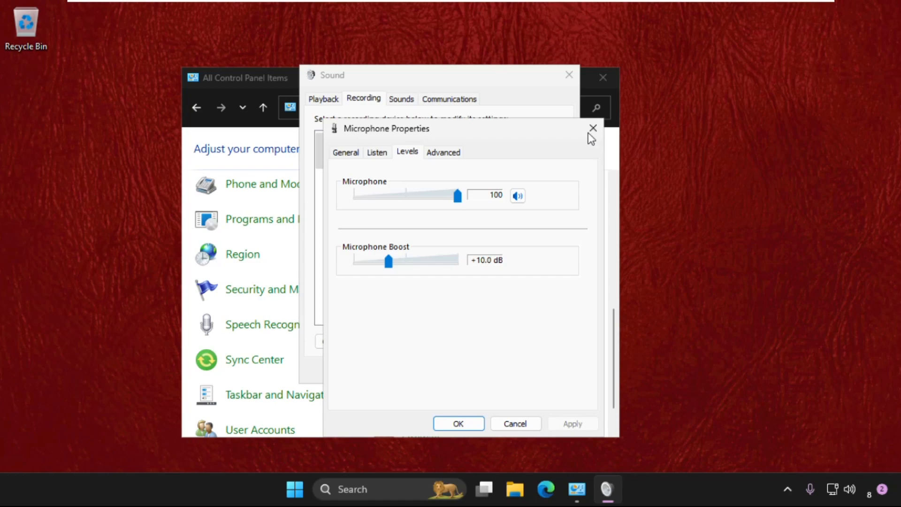
click(376, 152)
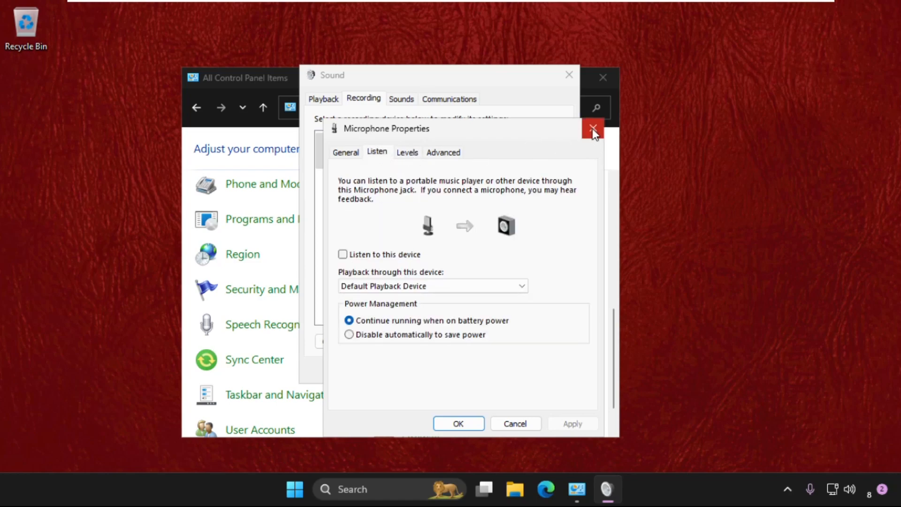
Close the Microphone properties and the Control Panel window.
click(593, 127)
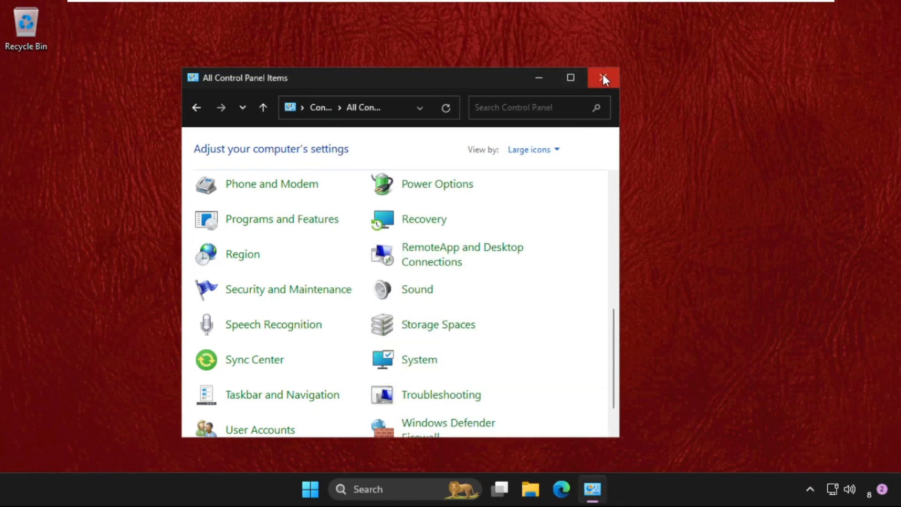
click(603, 78)
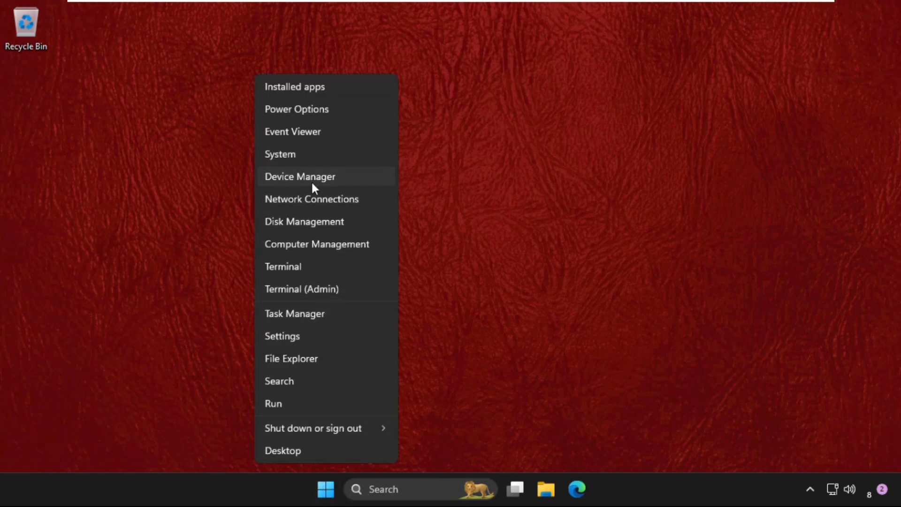
Launch Device Manager and open the High Definition Audio Device under Sound, video and game controllers.
click(300, 177)
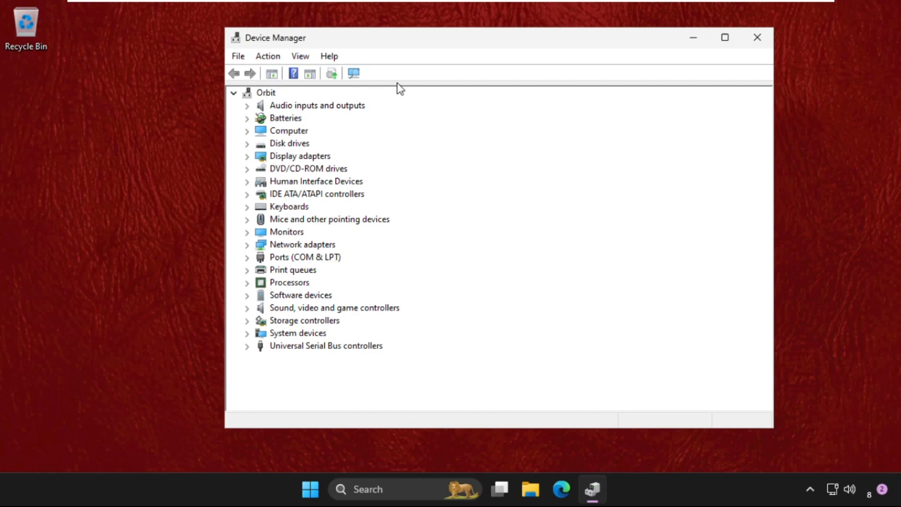
click(246, 307)
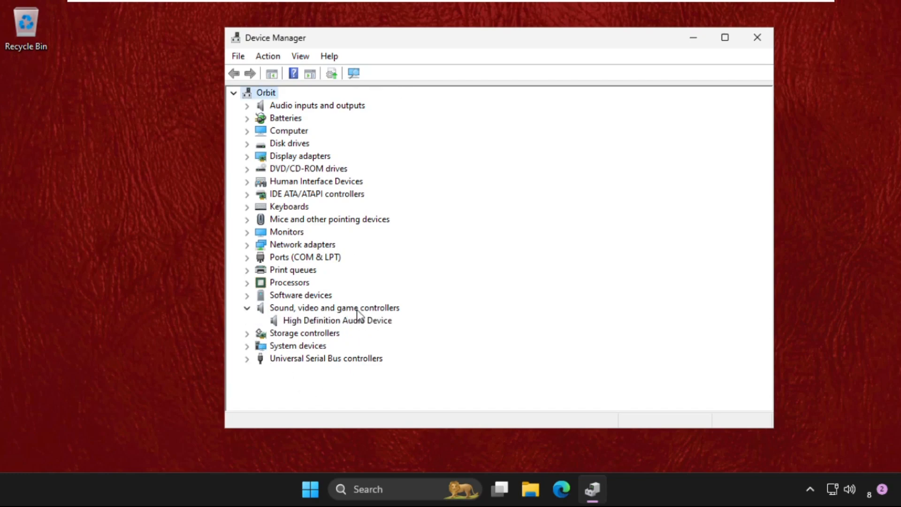
click(337, 320)
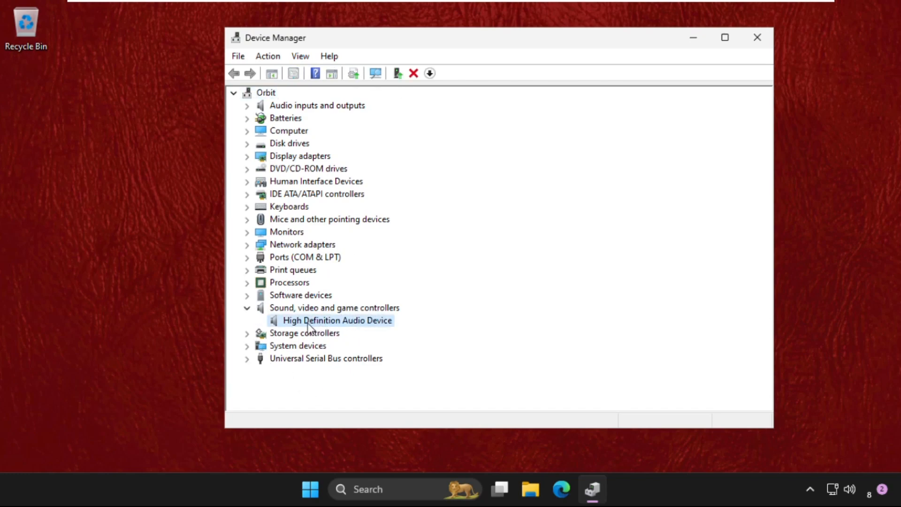
double_click(337, 320)
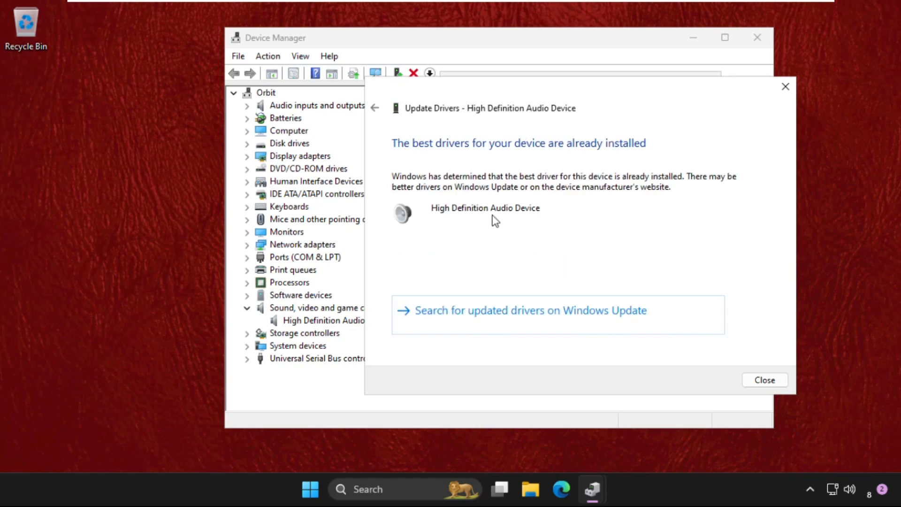
mouse_move(538, 164)
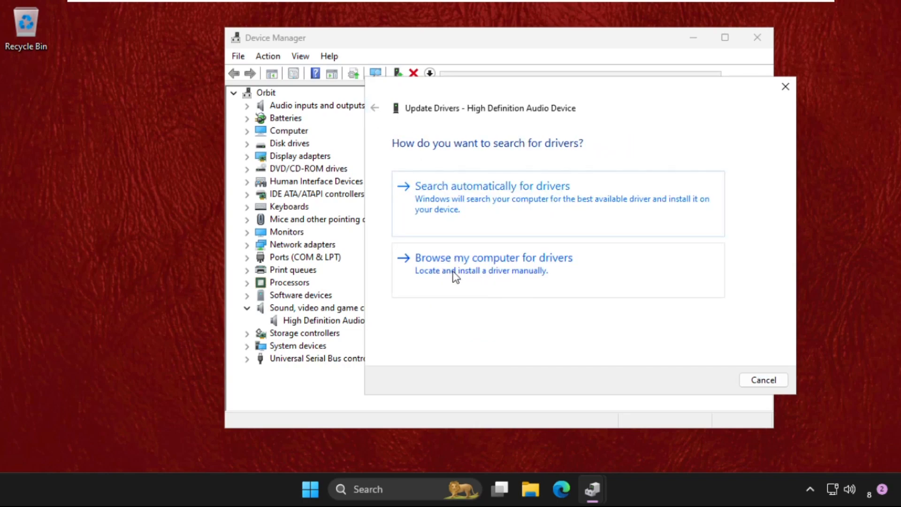
Reinstall the High Definition Audio Device driver from the local driver list, accepting the warning, and close Properties.
click(493, 257)
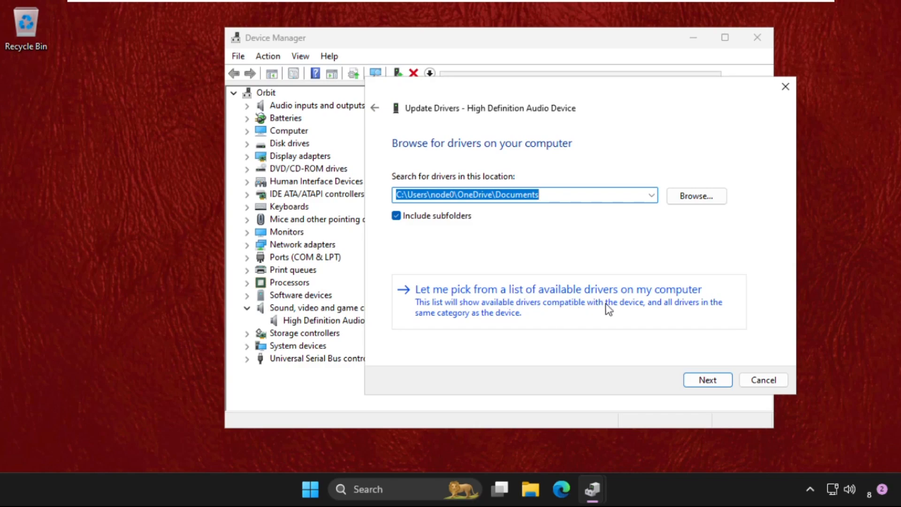
click(559, 289)
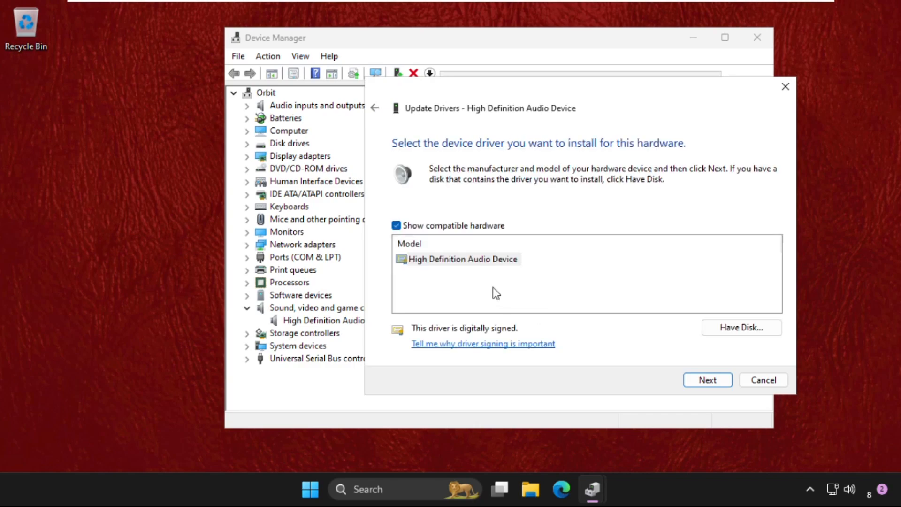
click(708, 379)
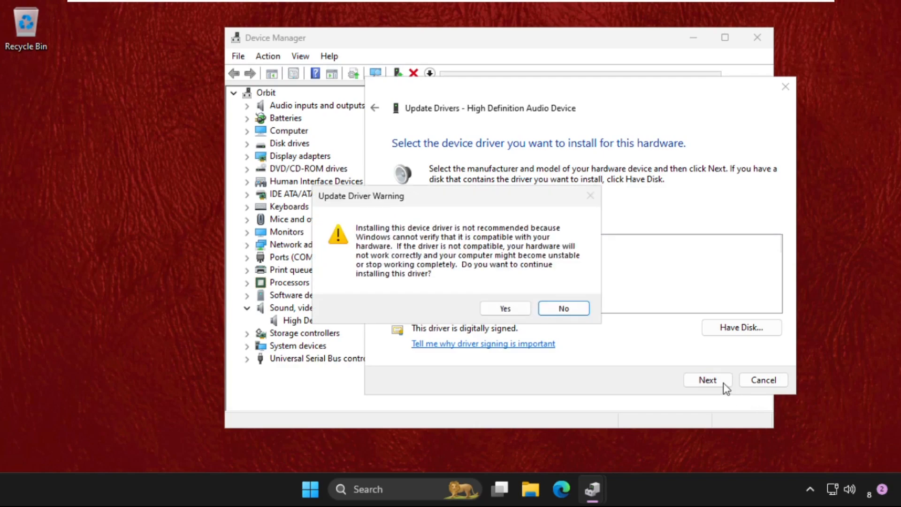
mouse_move(589, 195)
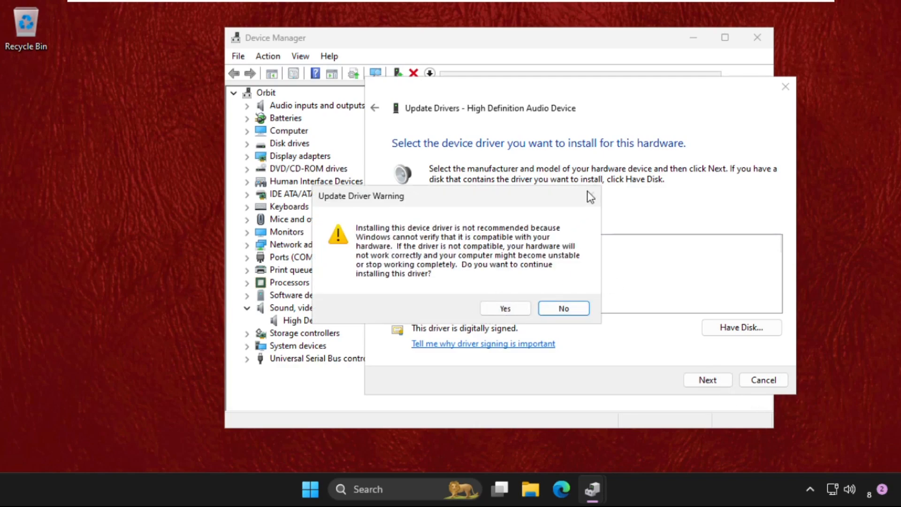
click(563, 307)
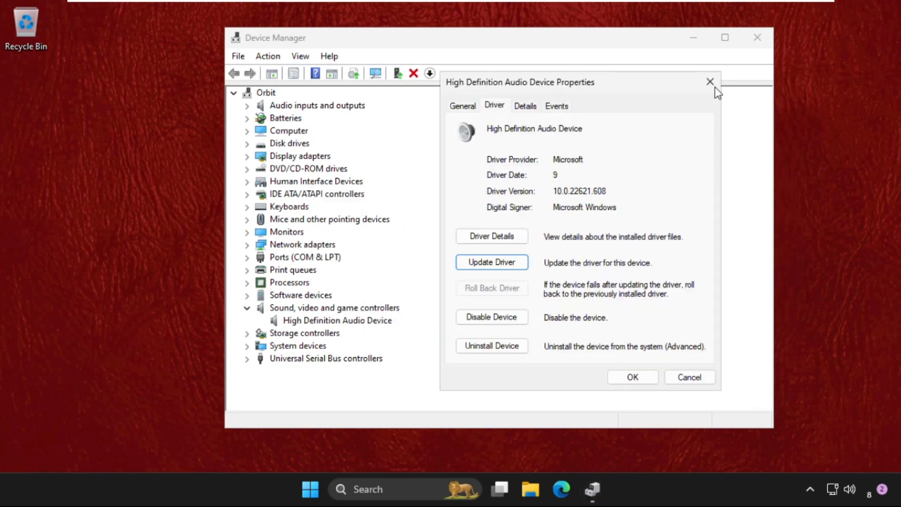
click(710, 82)
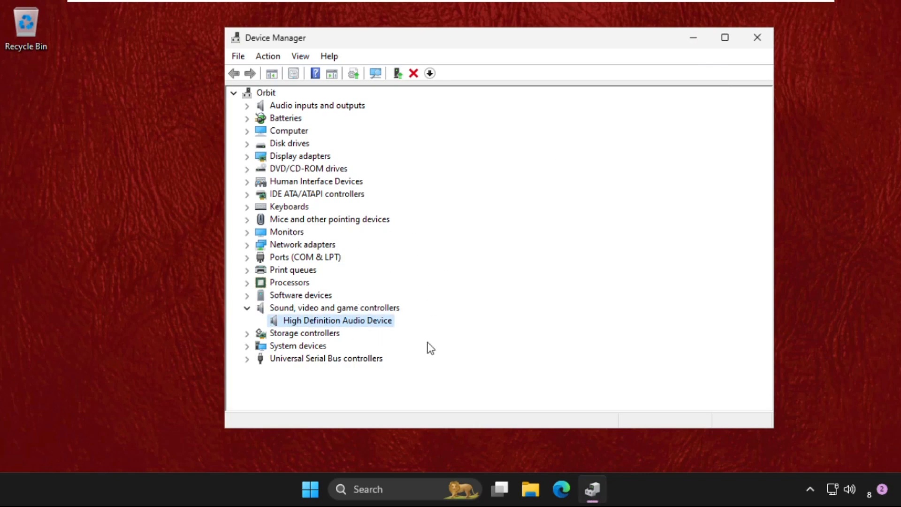
Show the shortcut menu for the High Definition Audio Device.
right_click(336, 320)
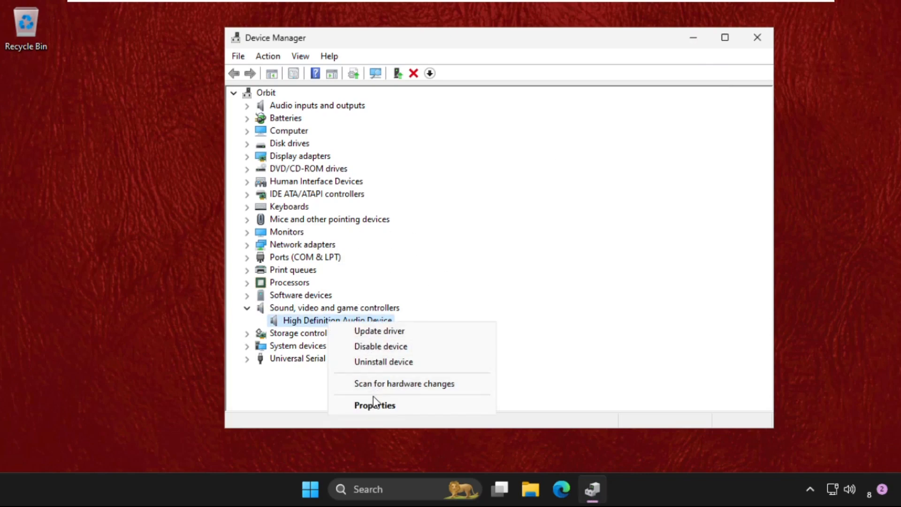
mouse_move(378, 368)
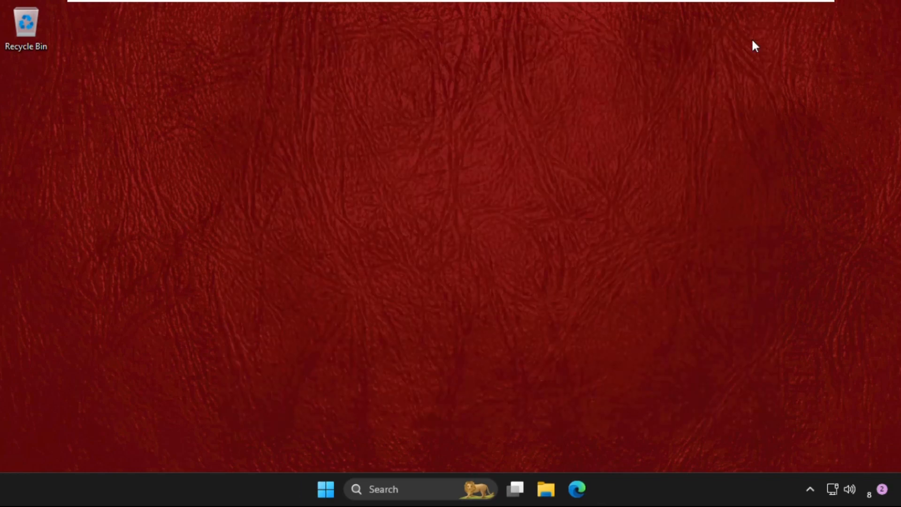
mouse_move(488, 309)
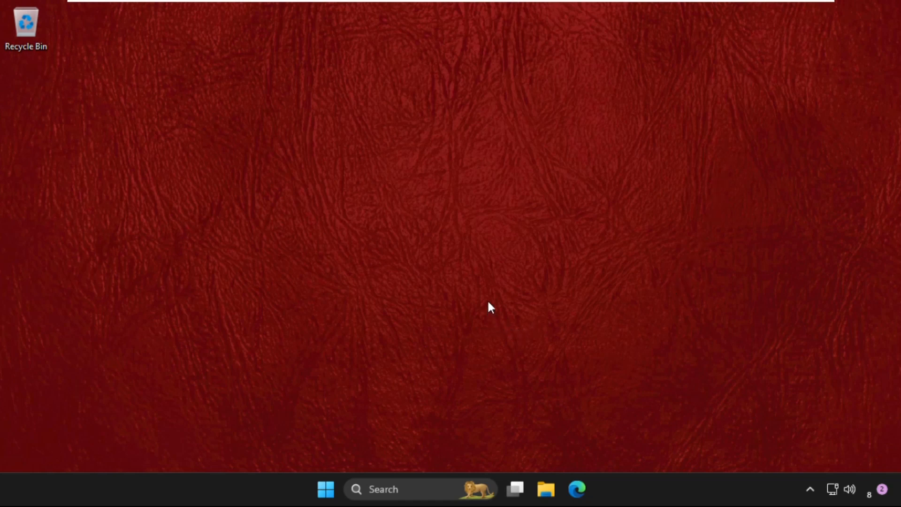
mouse_move(490, 306)
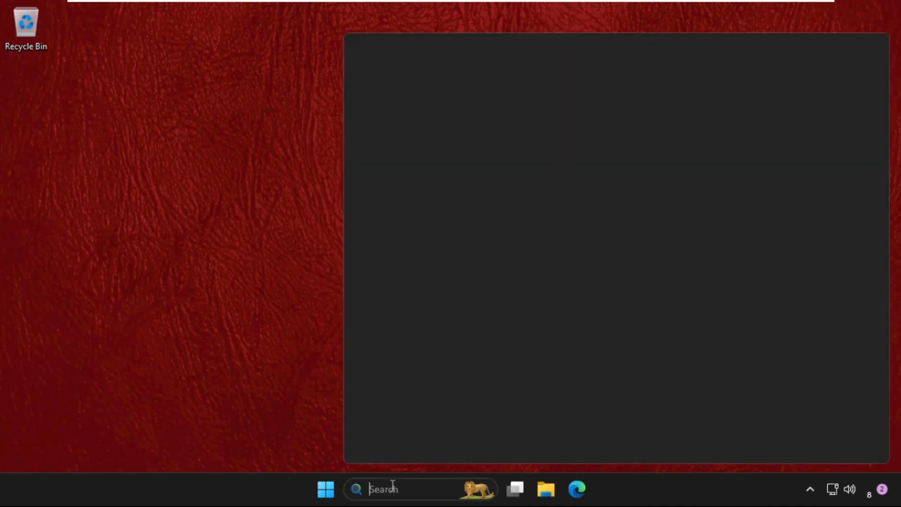
Launch regedit and navigate to SYSTEM\ControlSet001\Control\Bluetooth\Audio\AVRCP\CT.
text(rege)
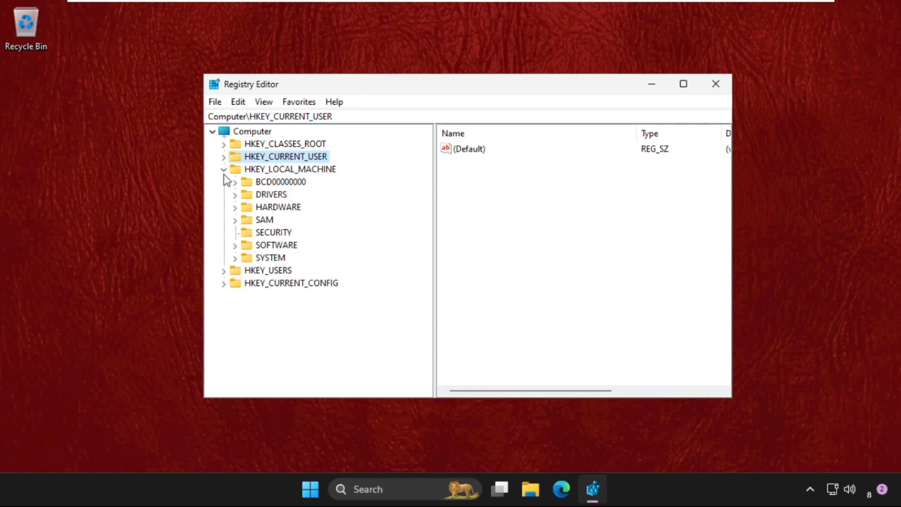
mouse_move(310, 175)
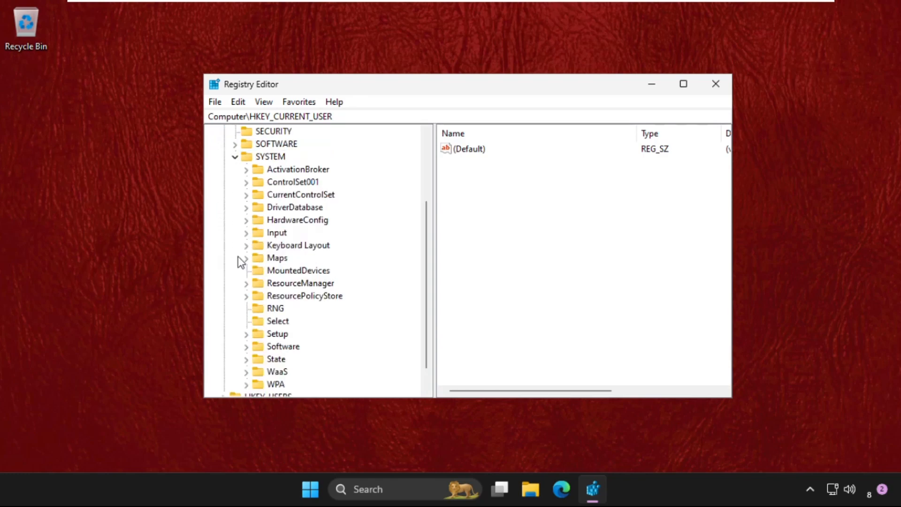
click(246, 182)
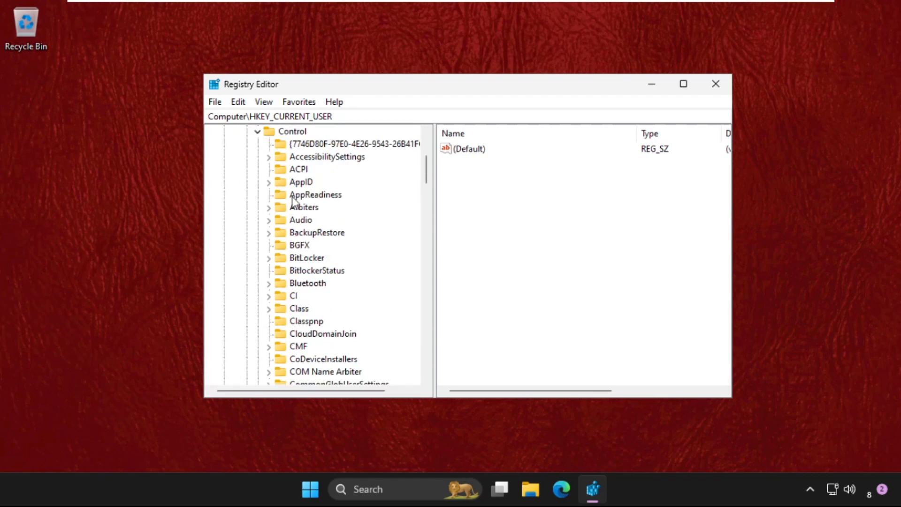
mouse_move(304, 248)
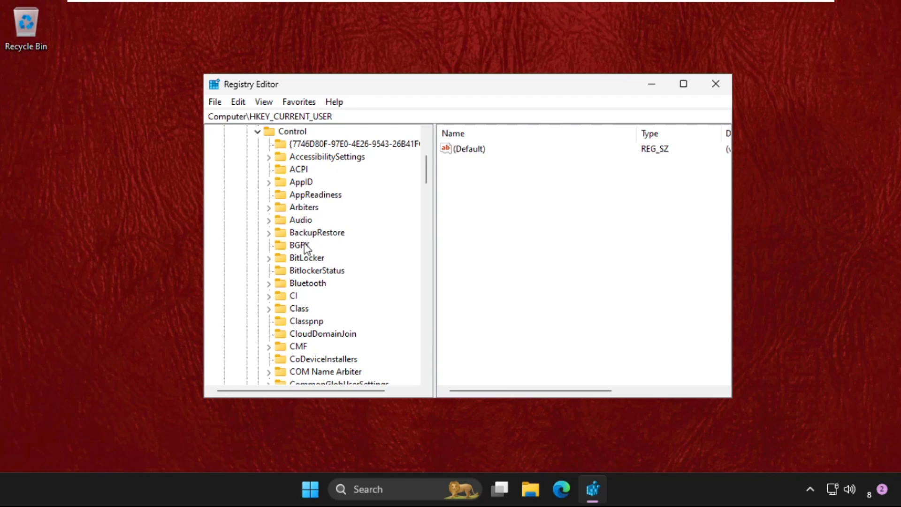
click(269, 283)
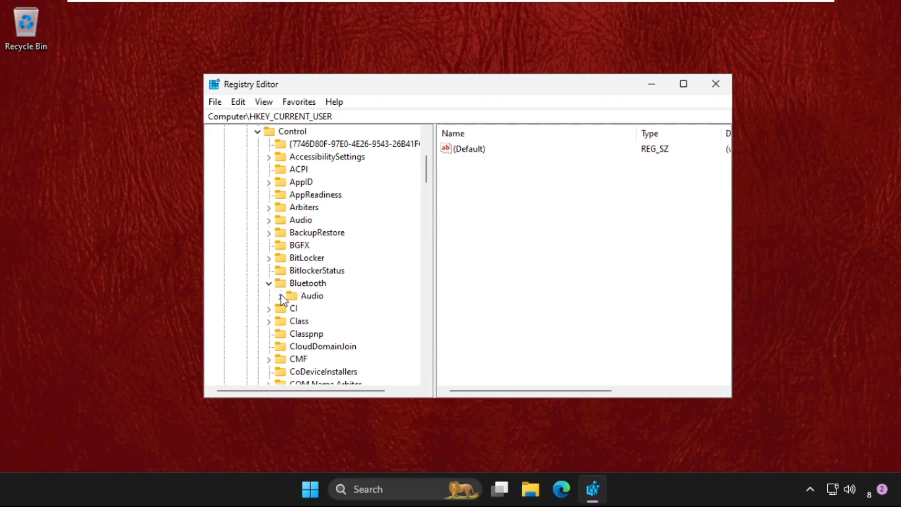
click(281, 296)
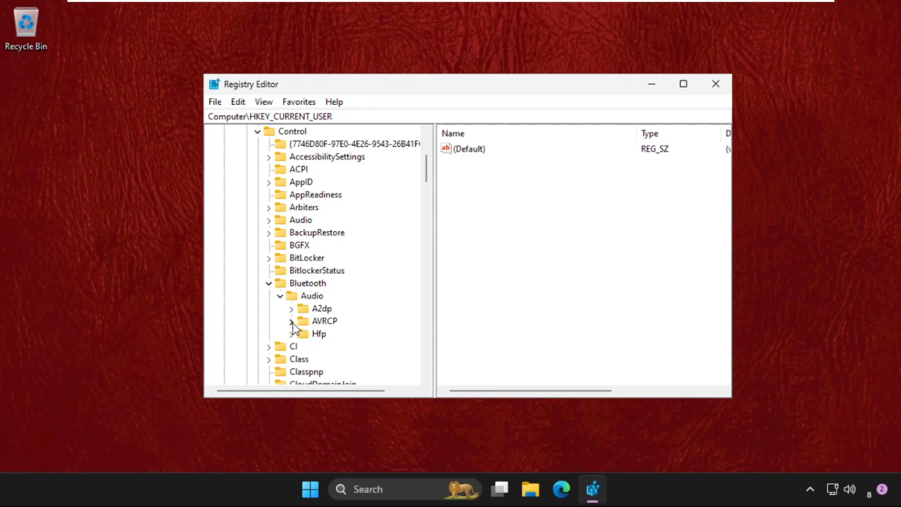
click(291, 321)
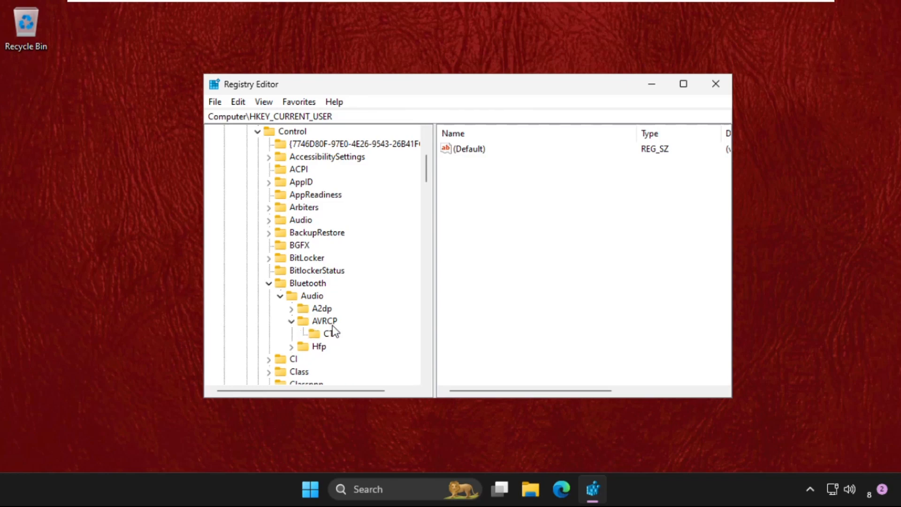
click(326, 334)
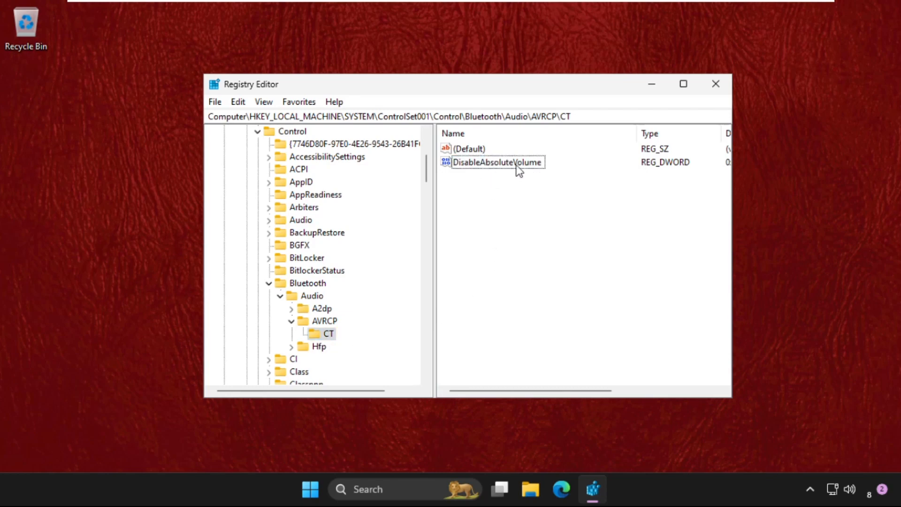
Set DisableAbsoluteVolume to 1 and close Registry Editor.
double_click(501, 162)
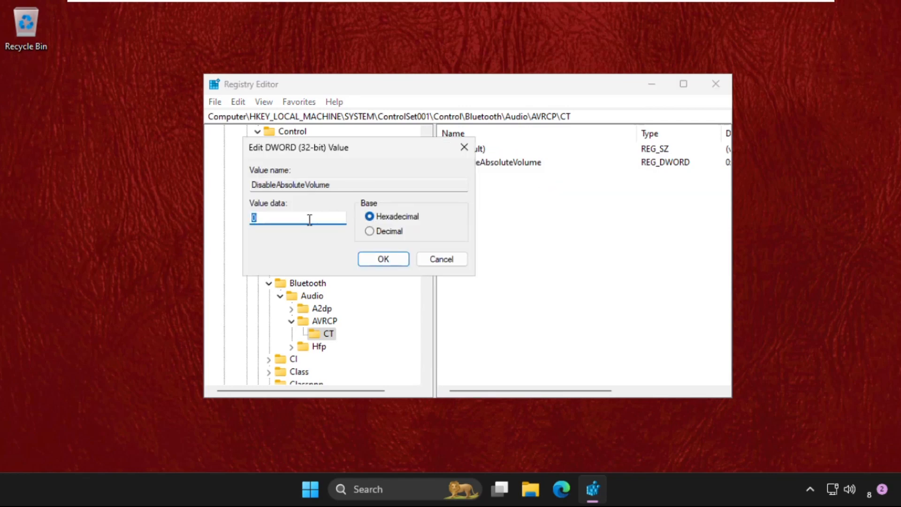
text(1)
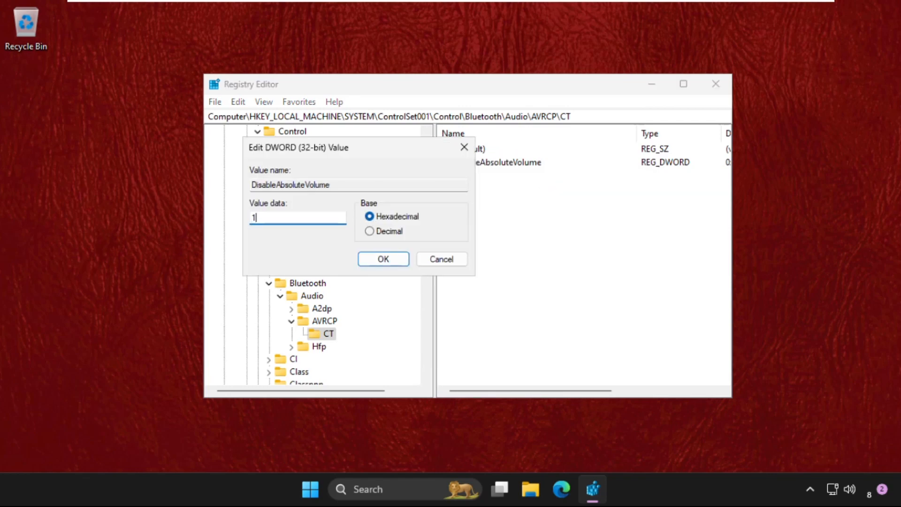
click(383, 259)
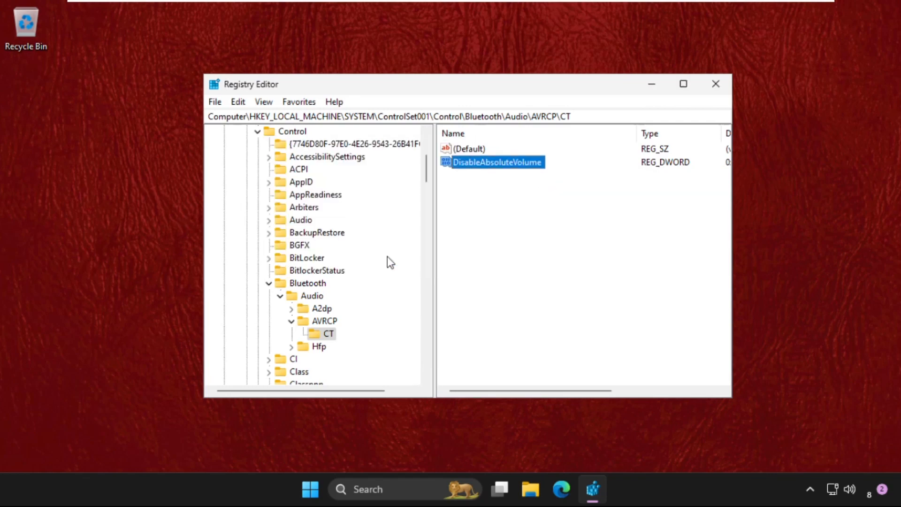
click(715, 84)
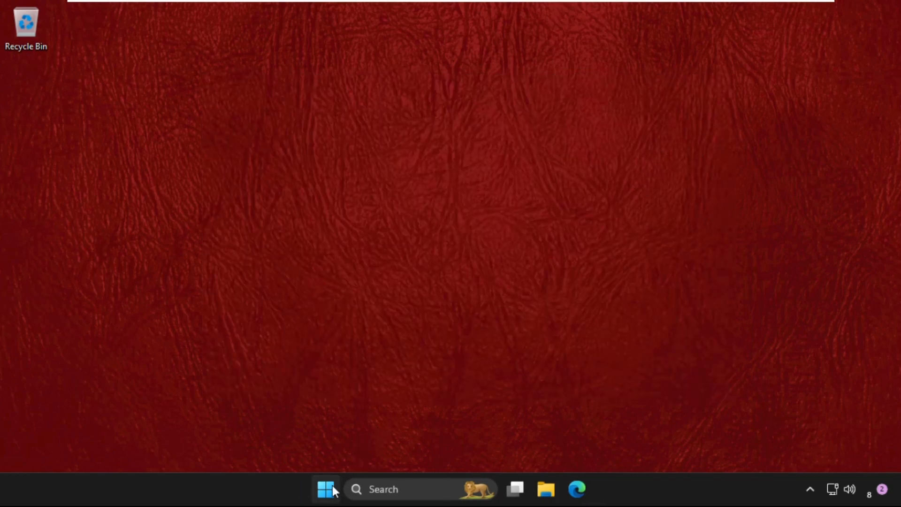